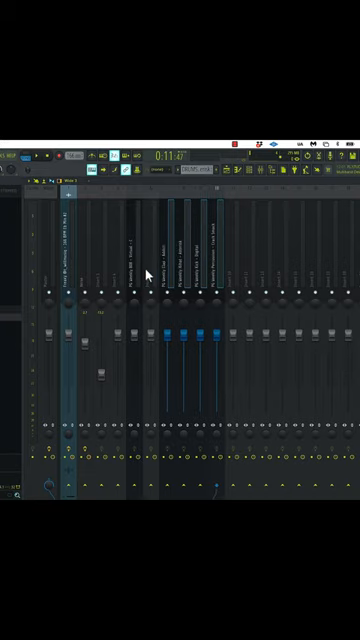
mouse_move(252, 458)
text(DRUMS)
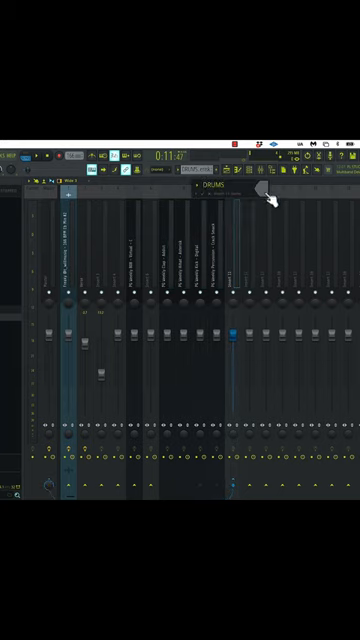
Bring up the colour chooser for the mixer track that collects the drums.
click(280, 190)
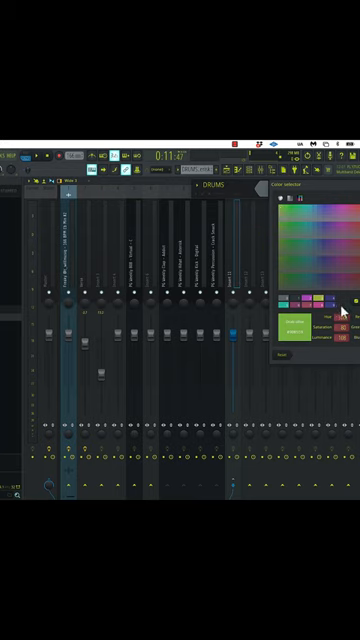